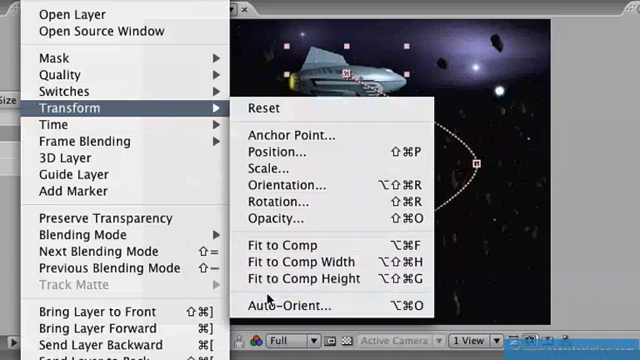
# - Open Auto-Orient settings for the rocket ship layer via Transform menu
pyautogui.click(288, 305)
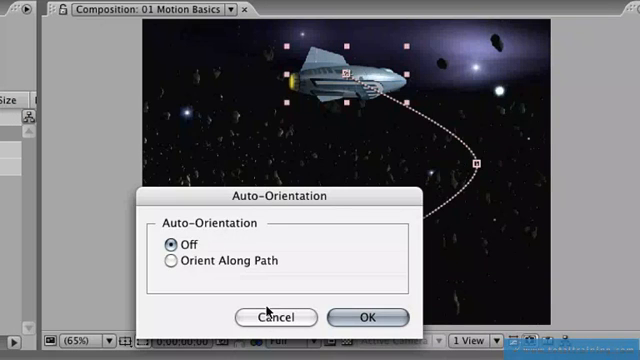
pyautogui.moveTo(249, 261)
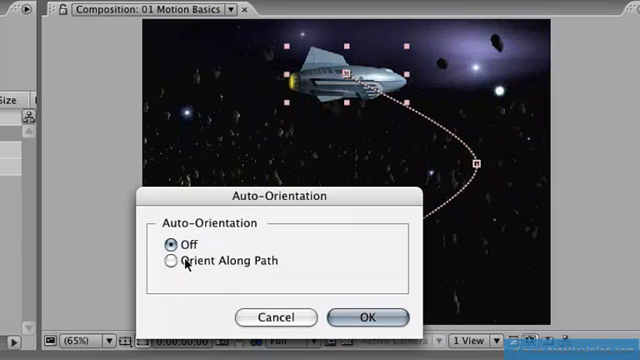
# - Set the rocket layer's auto-orientation to Orient Along Path
pyautogui.click(169, 260)
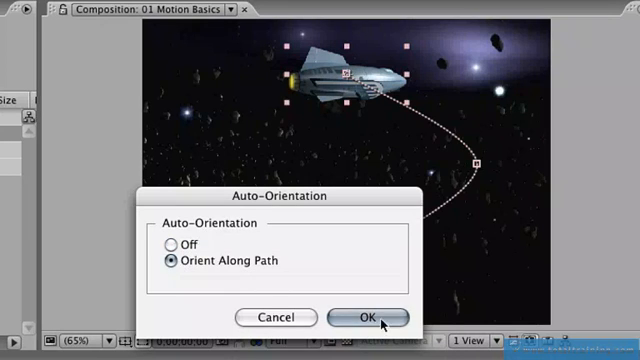
pyautogui.click(368, 318)
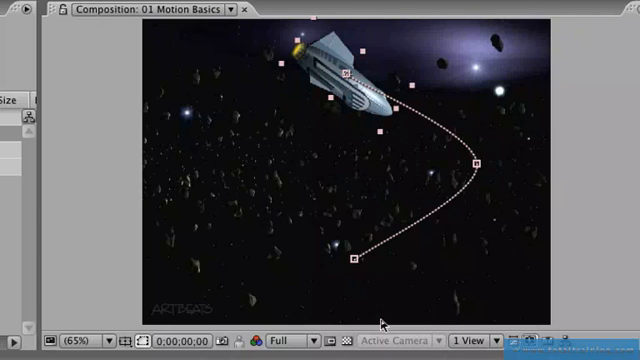